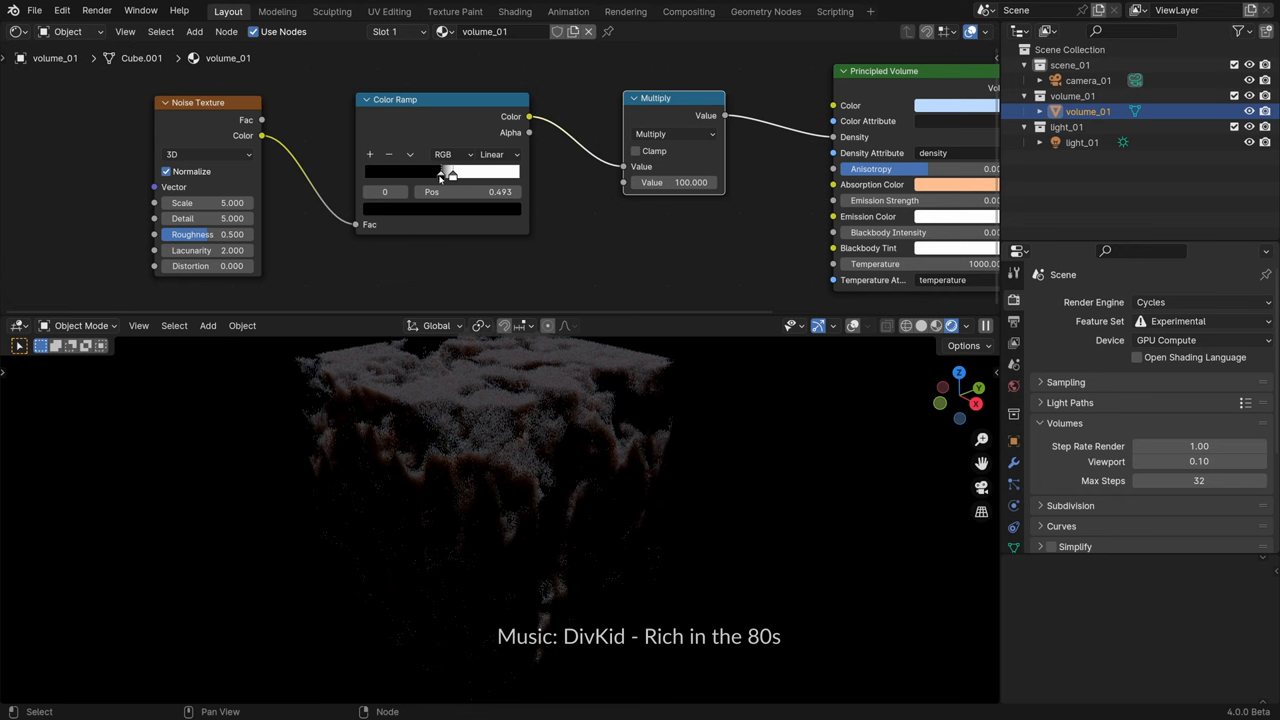
Move the Color Ramp's black stop from about 0.49 to 0.55 to thin the noise volume.
{"action": "left_click_drag", "start_coordinate": [442, 170], "coordinate": [452, 170]}
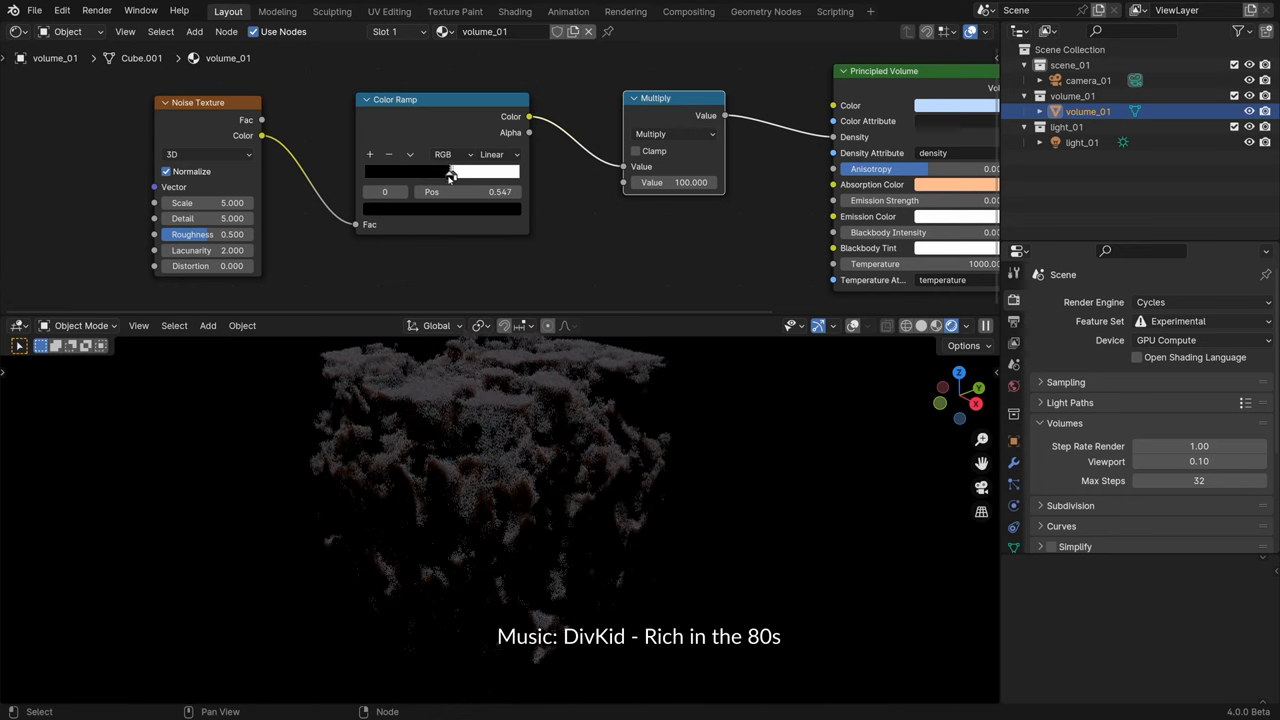
{"action": "left_click_drag", "start_coordinate": [450, 172], "coordinate": [463, 172]}
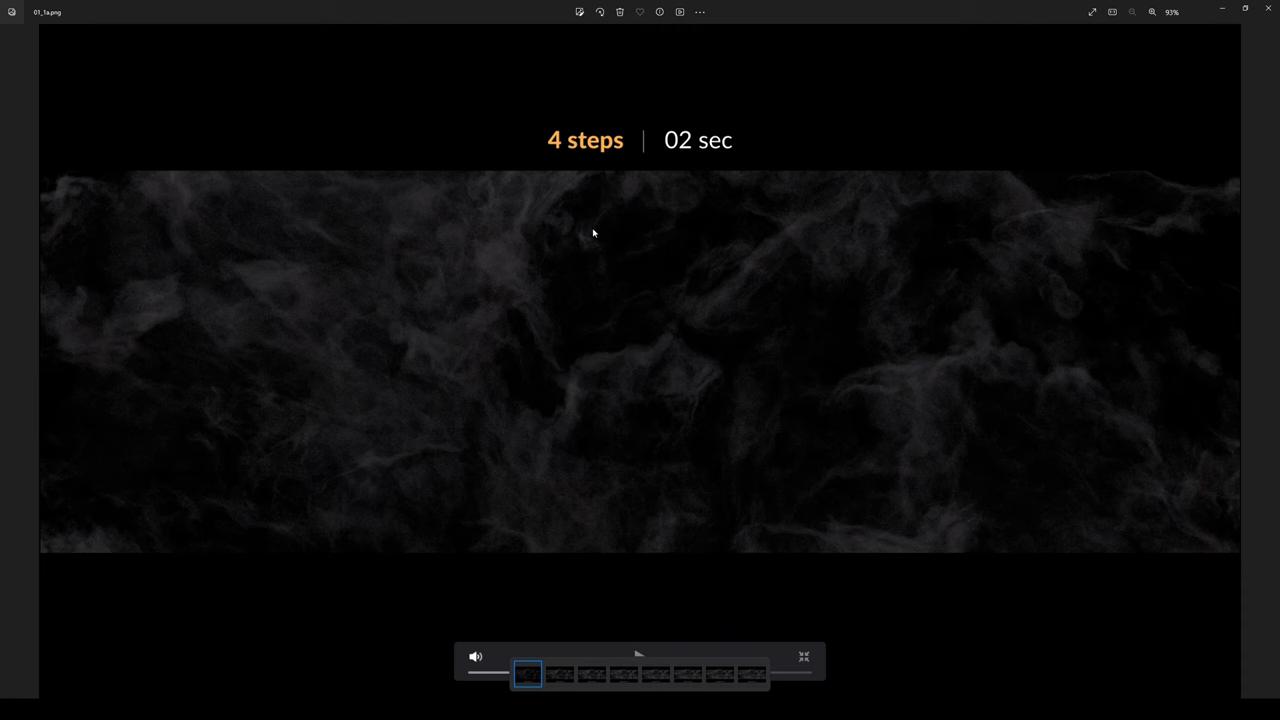
Step through the cloud render comparison images in Windows Photos, starting with 4 steps, 02 sec.
{"action": "left_click", "coordinate": [591, 673]}
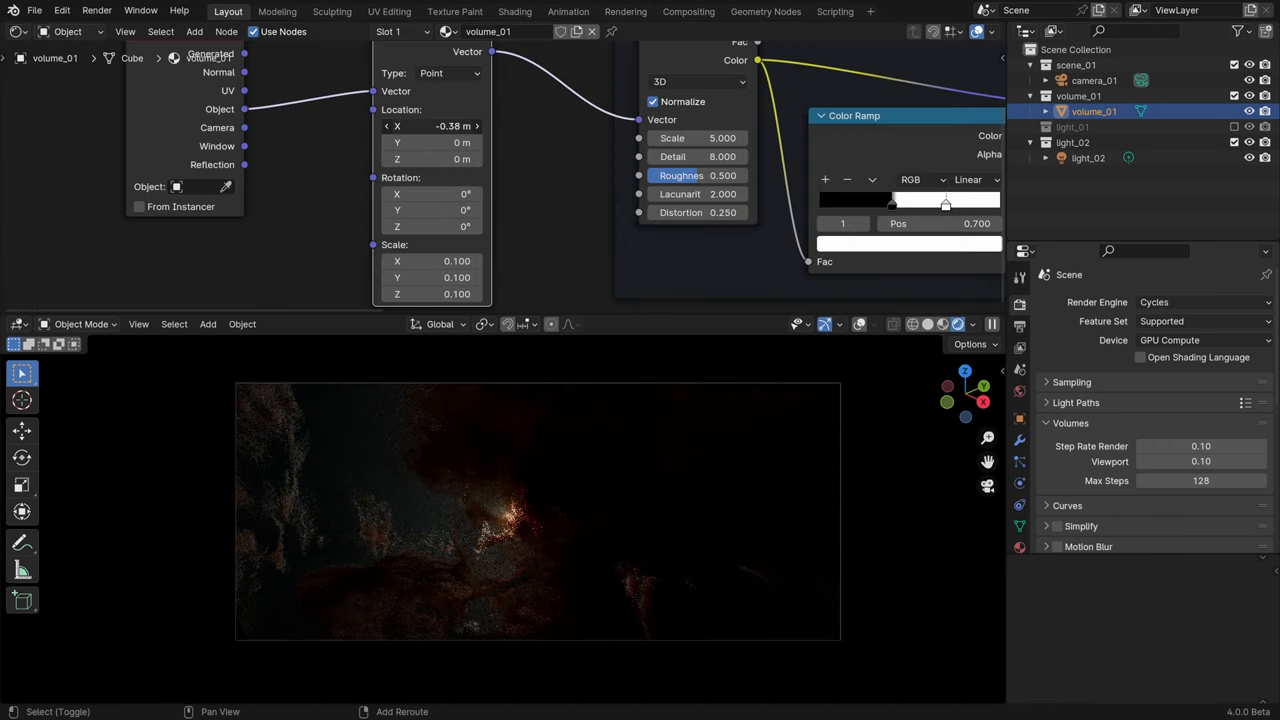
Slide the noise texture by dragging the Mapping node's Location X to about -0.38 m.
{"action": "left_click_drag", "start_coordinate": [430, 125], "coordinate": [423, 125]}
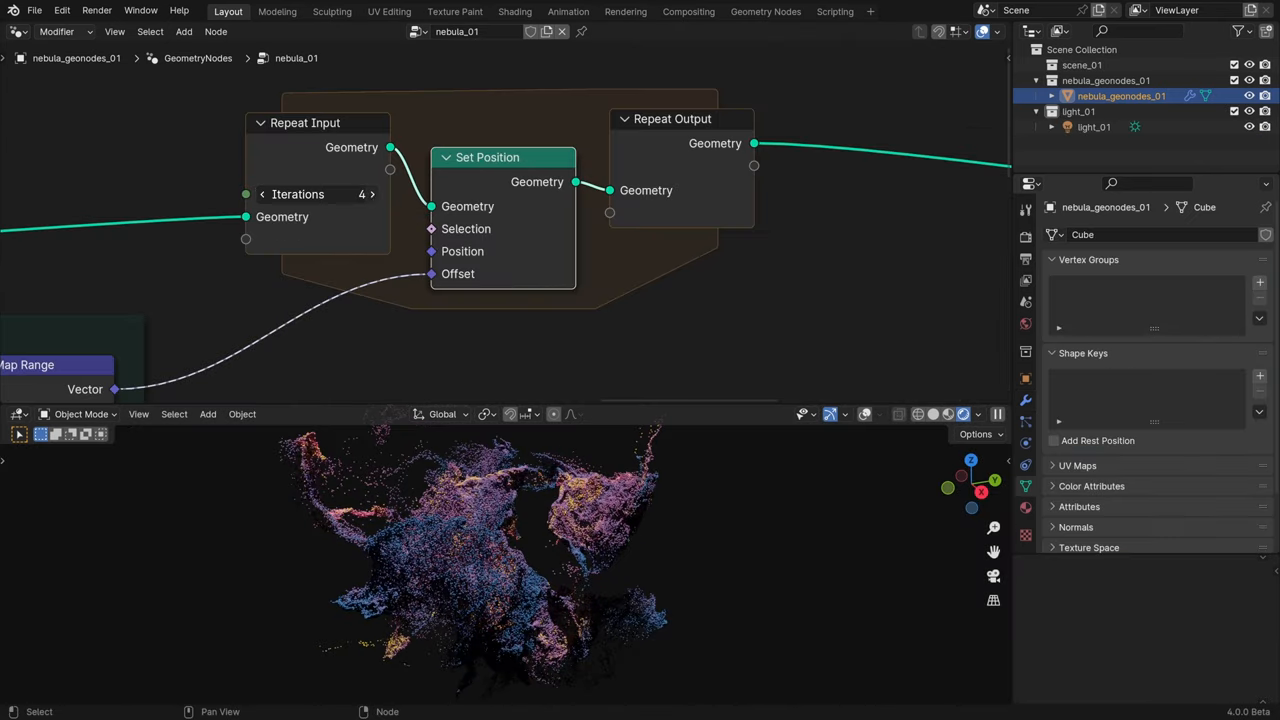
Maximize the 3D viewport to inspect the coloured point-cloud nebula.
{"action": "left_click", "coordinate": [371, 194]}
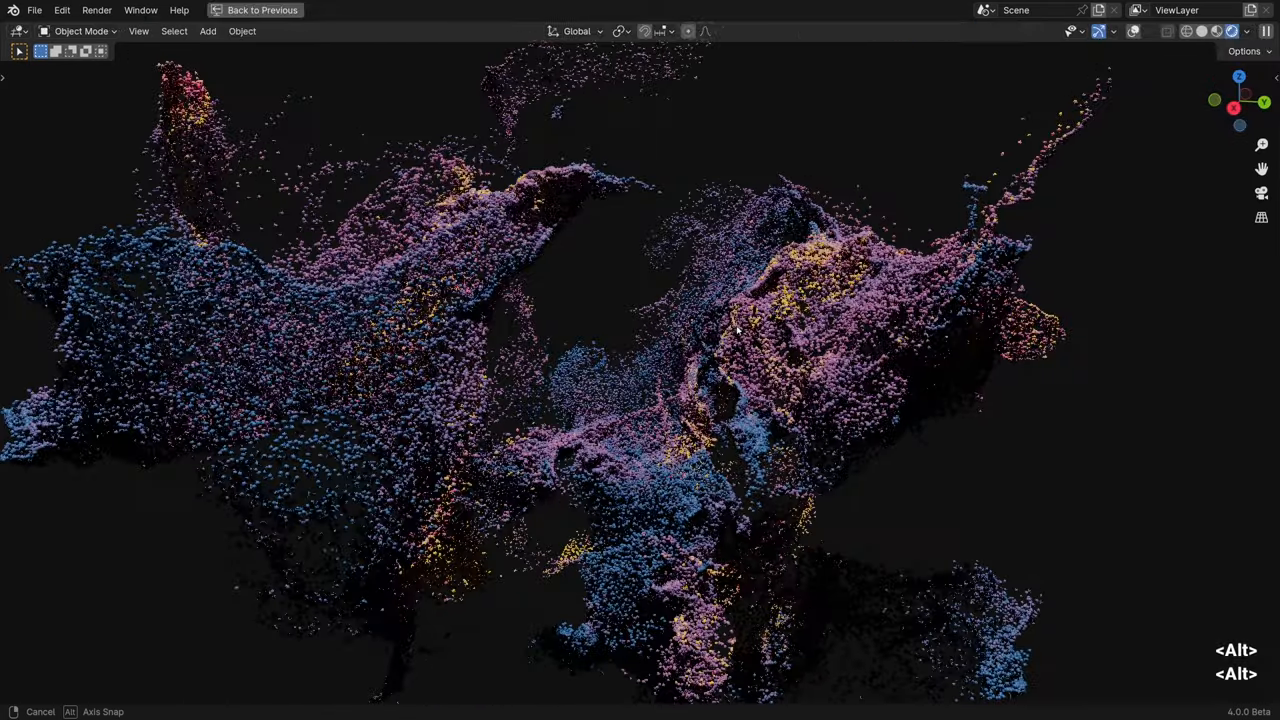
Return to the normal layout to build the Voronoi-based stars_01 emission shader.
{"action": "left_click", "coordinate": [765, 11]}
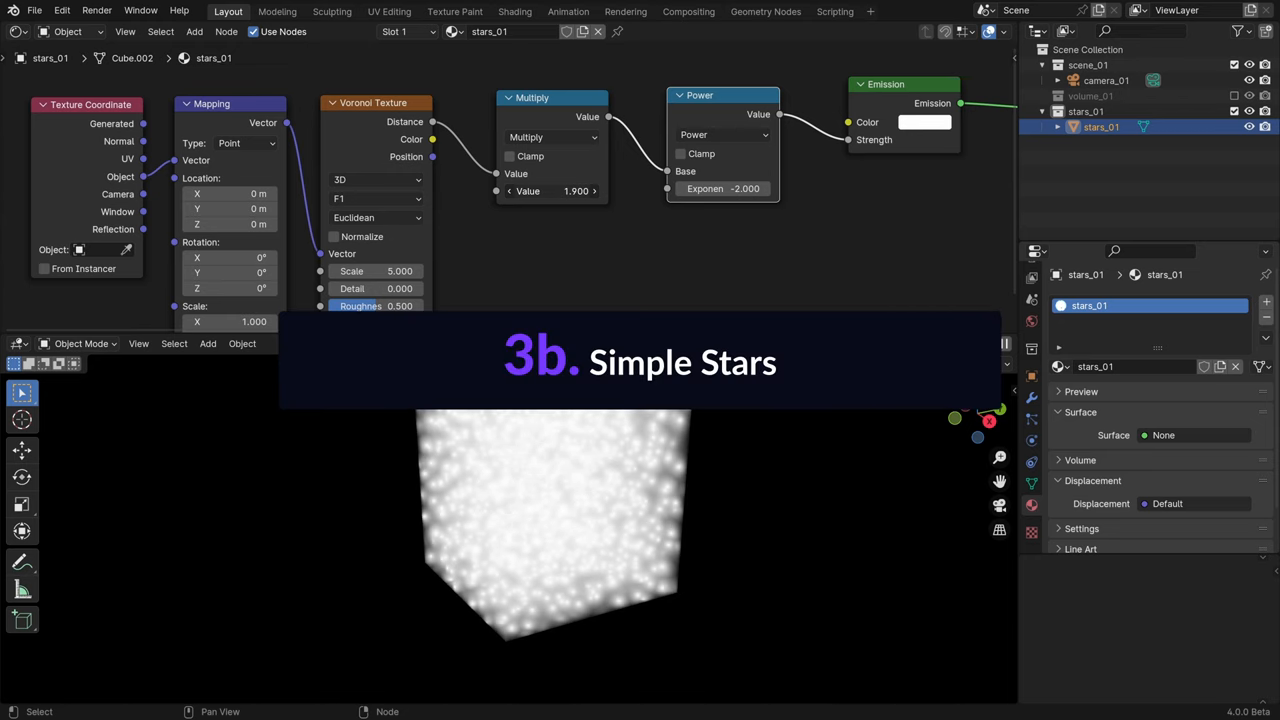
Set the stars shader's Multiply node value to 4.100.
{"action": "type", "text": "4.100"}
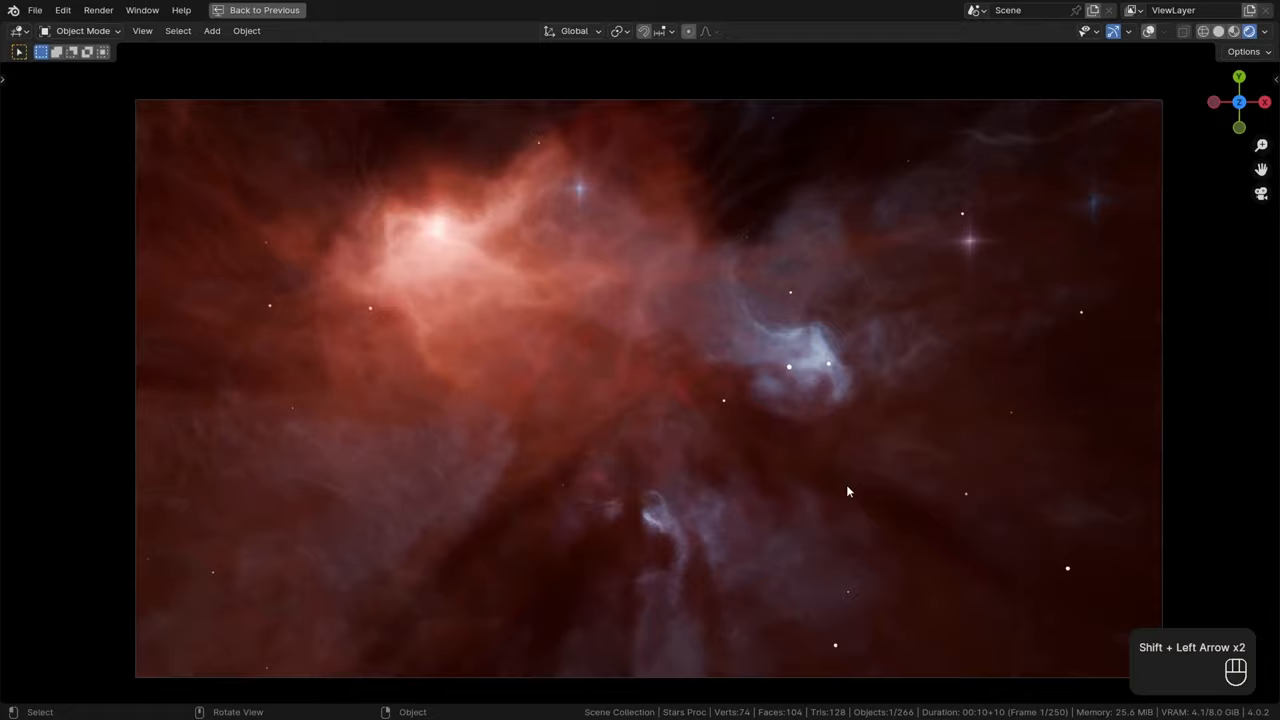
Play the red interstellar cloud animation from the start frame.
{"action": "key", "text": "space"}
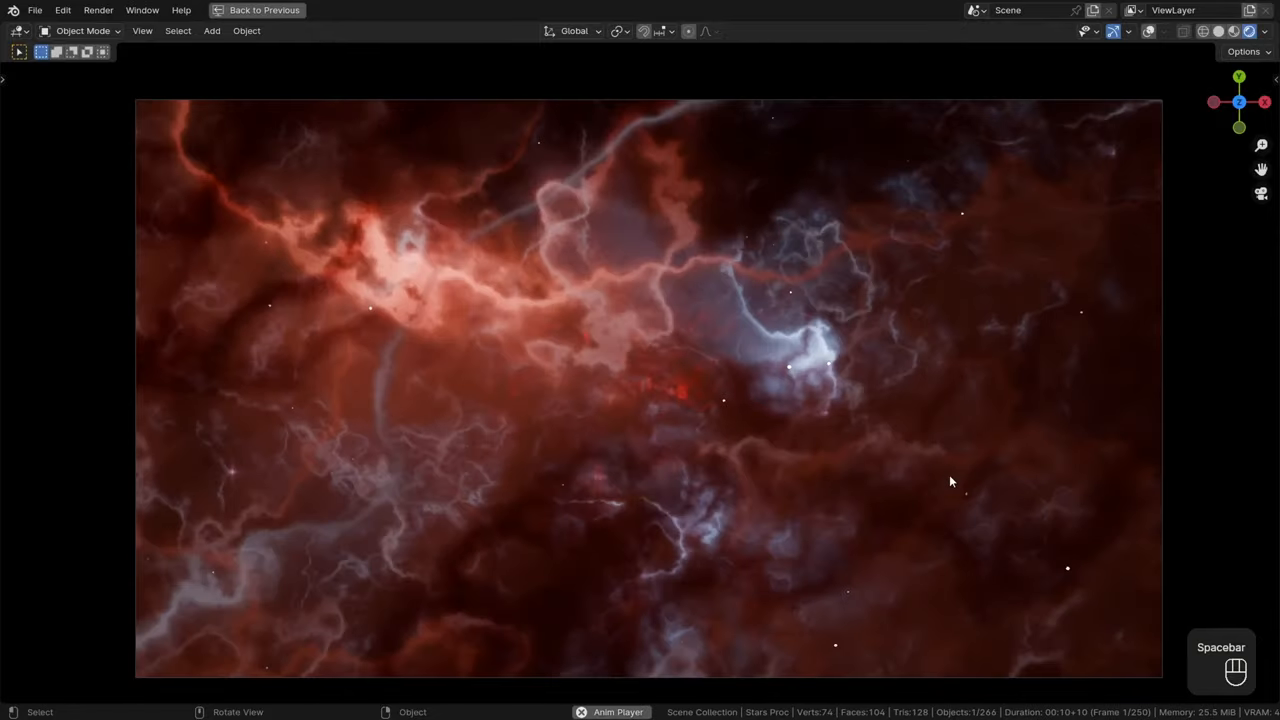